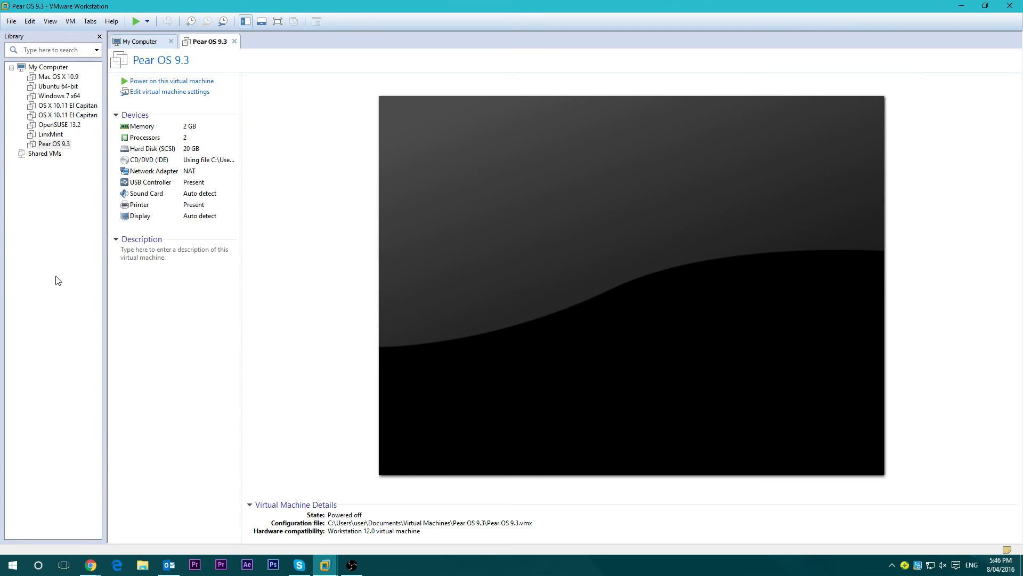
mouse_move(141, 88)
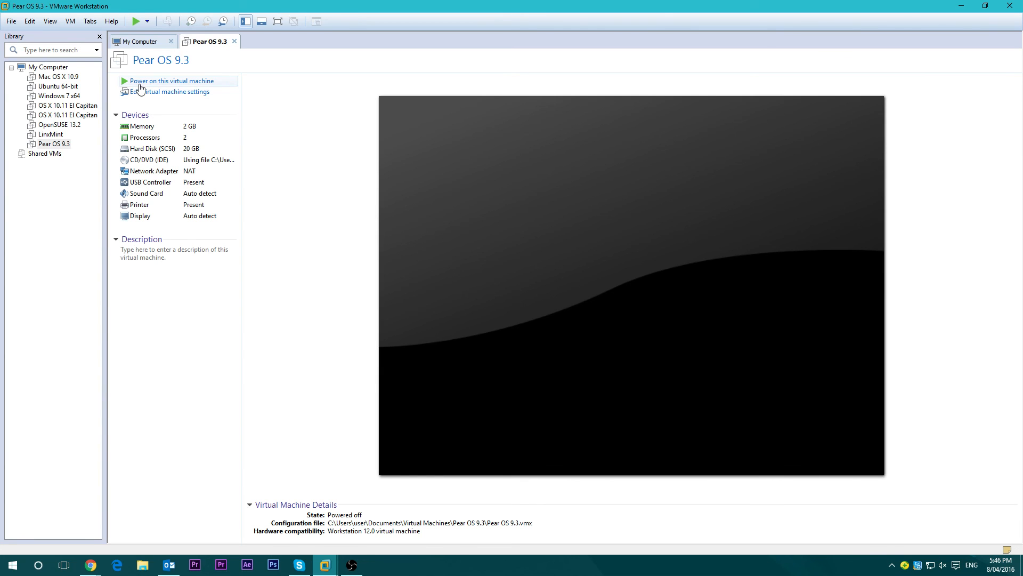
Power on the Pear OS 9.3 VM and boot the Live System entry from the boot menu.
left_click(171, 80)
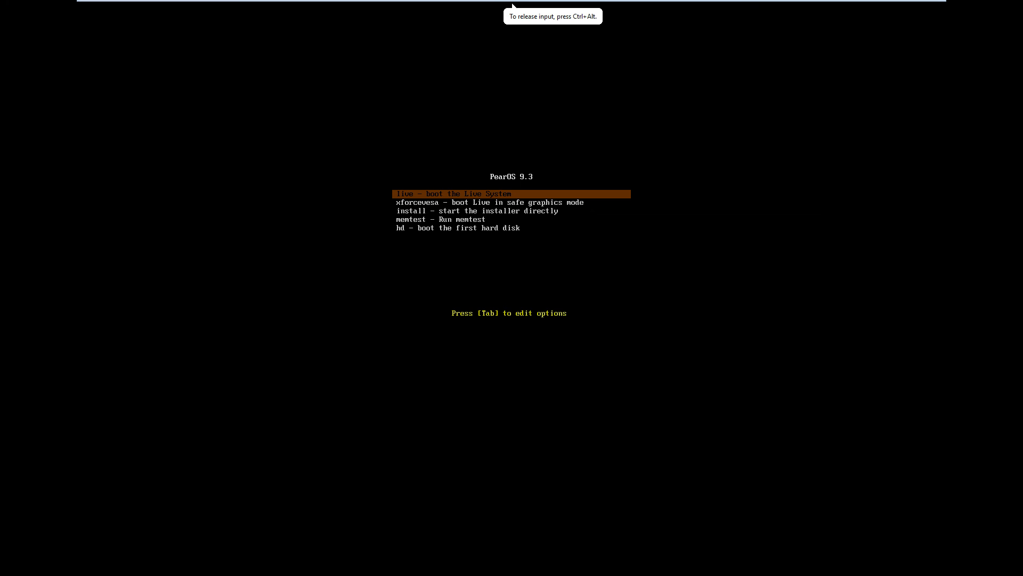
key("Return")
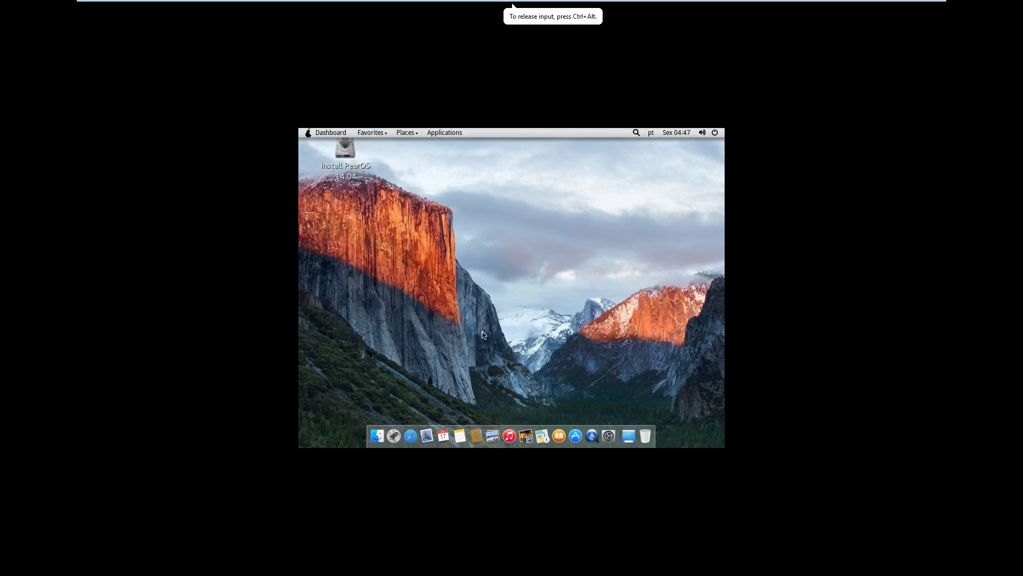
mouse_move(351, 150)
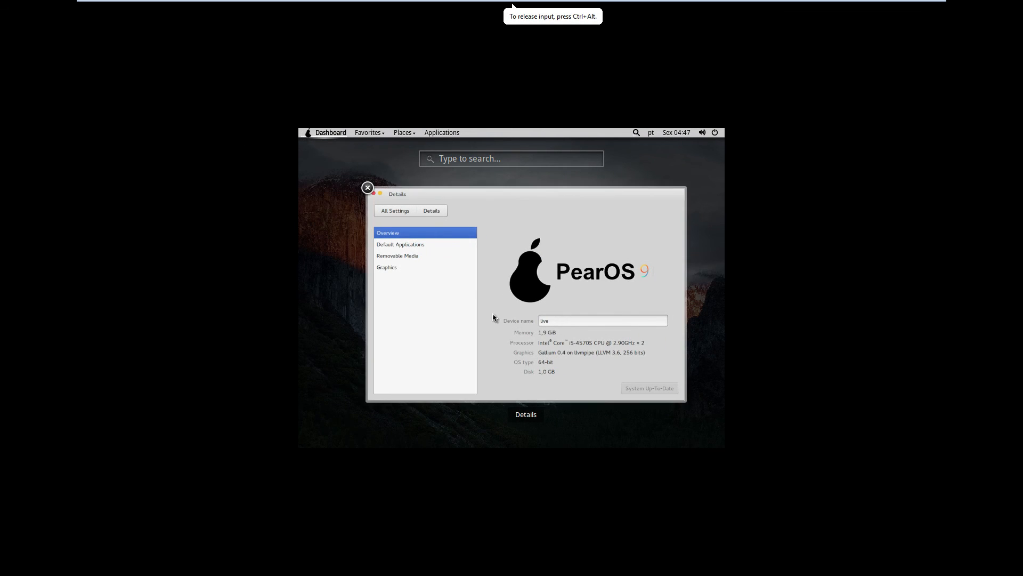
In System Settings > Displays, choose a larger screen resolution for the Pear OS guest.
left_click(394, 210)
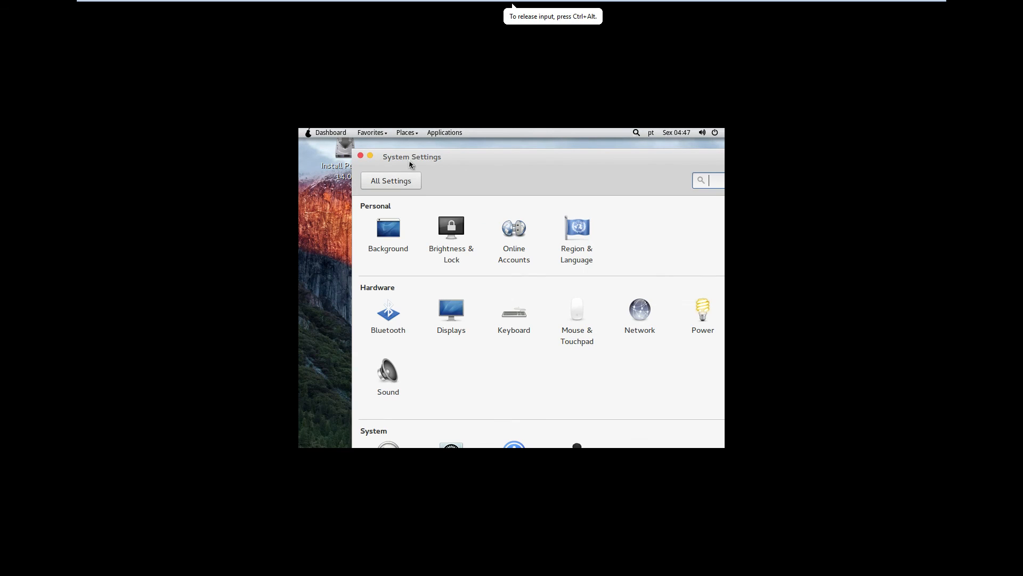
left_click(451, 309)
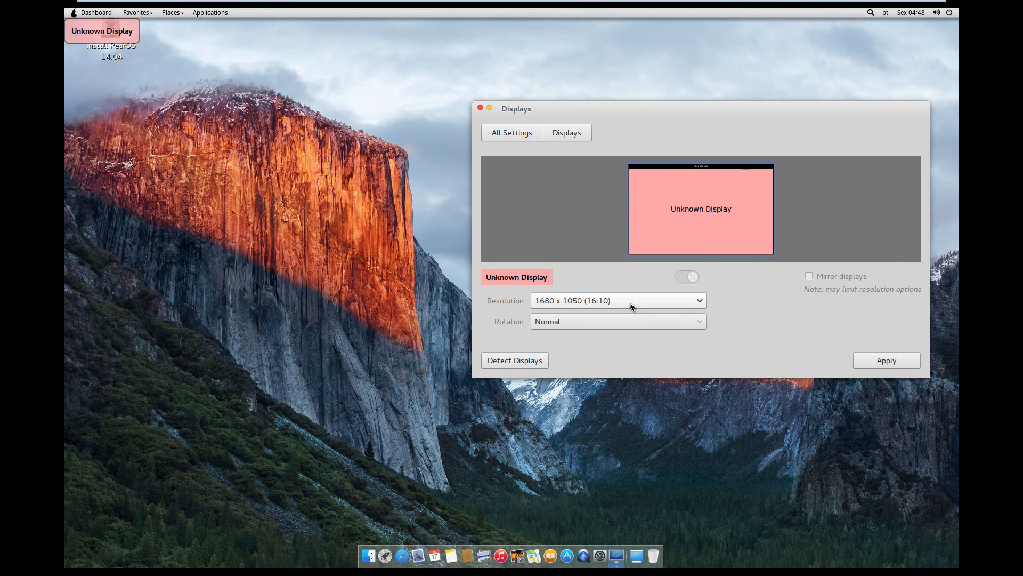
left_click(617, 300)
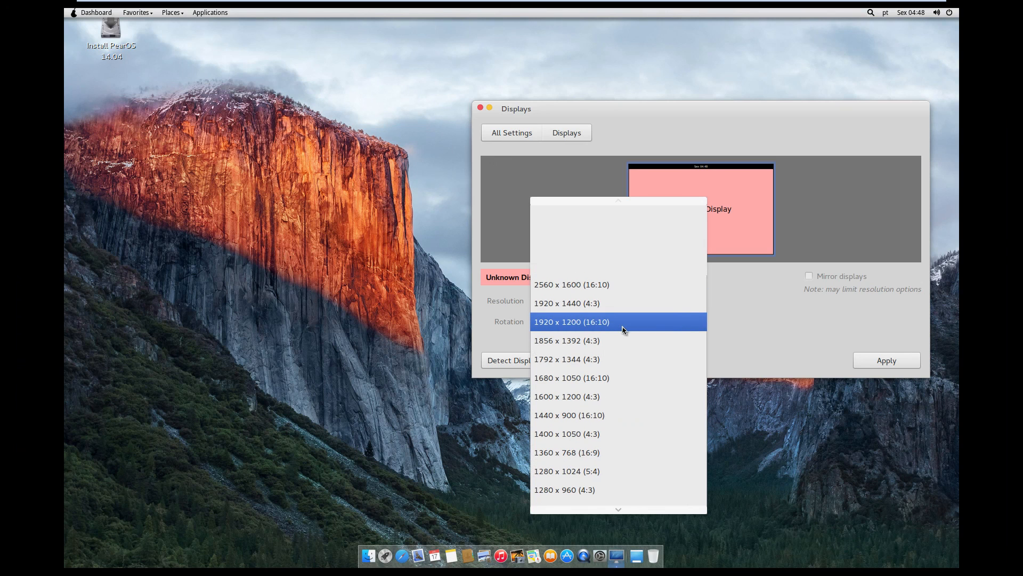
scroll("down", 3)
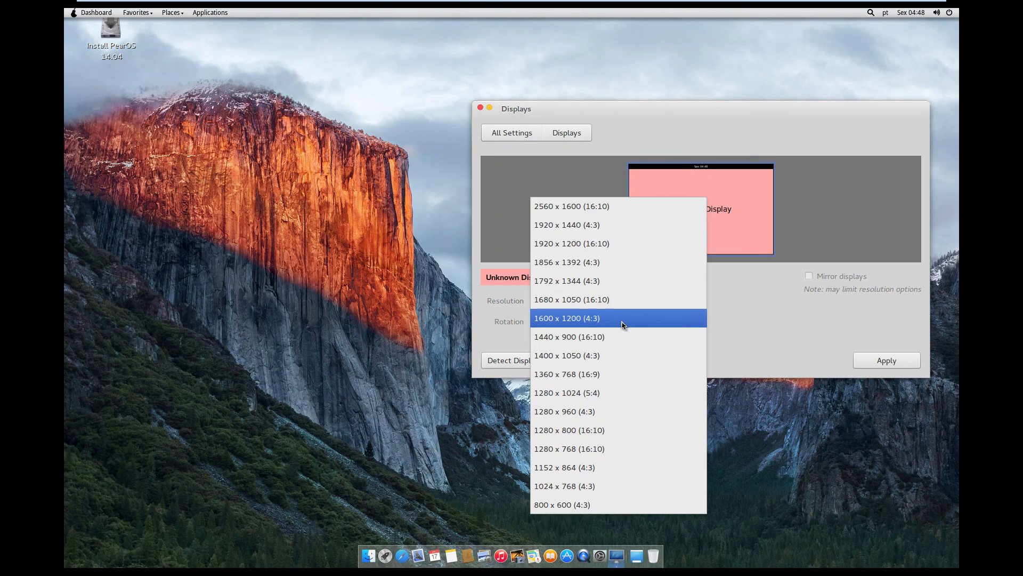
left_click(481, 108)
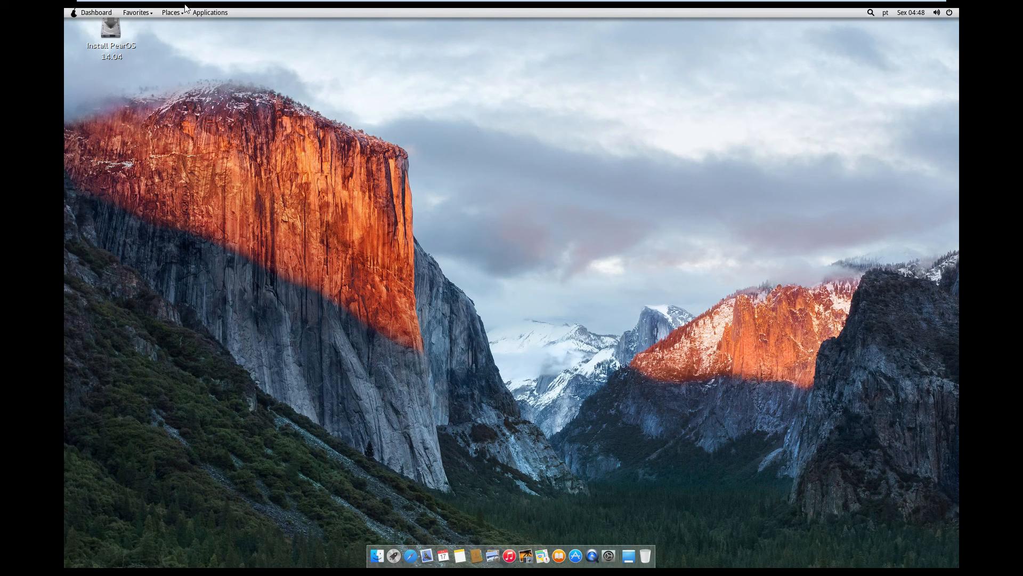
Launch Install PearOS from the desktop, keep English, and continue without updates or third-party software.
left_click(110, 36)
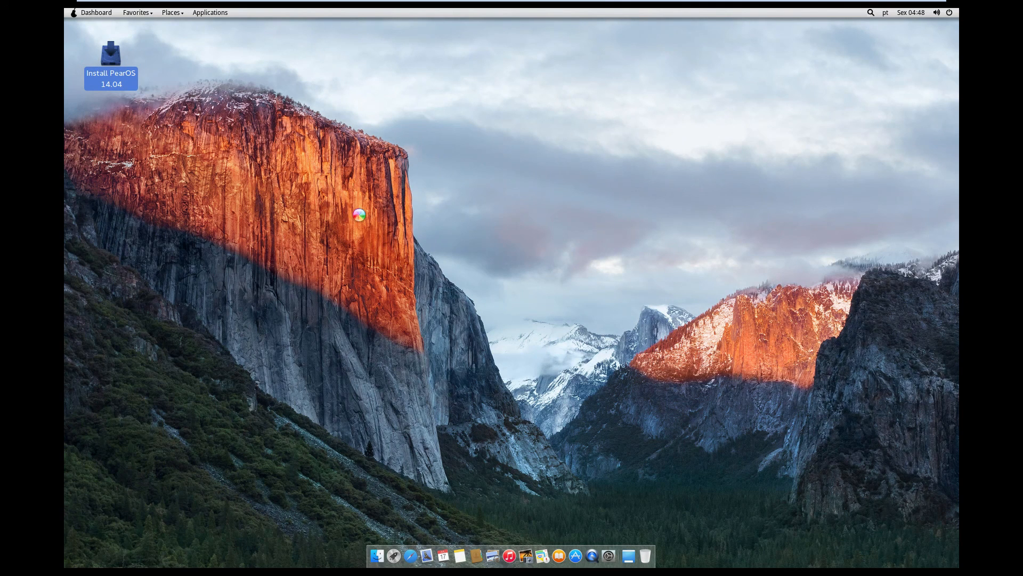
double_click(109, 54)
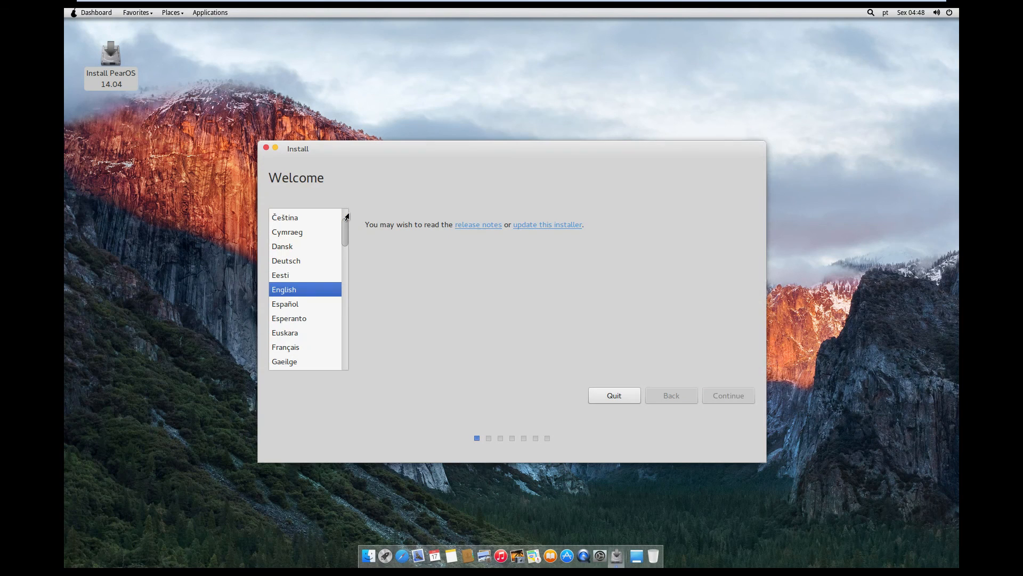
left_click(728, 396)
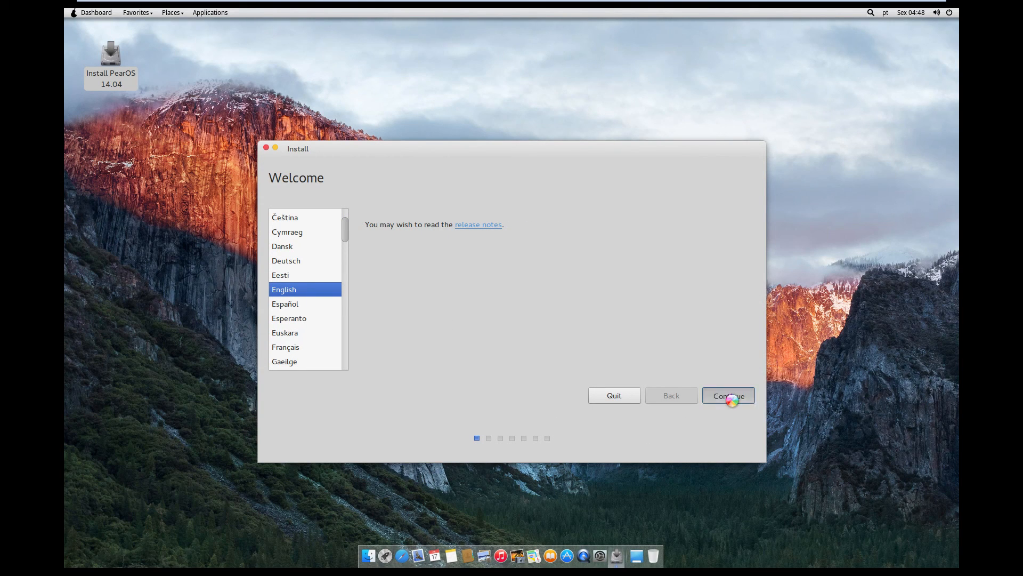
left_click(728, 394)
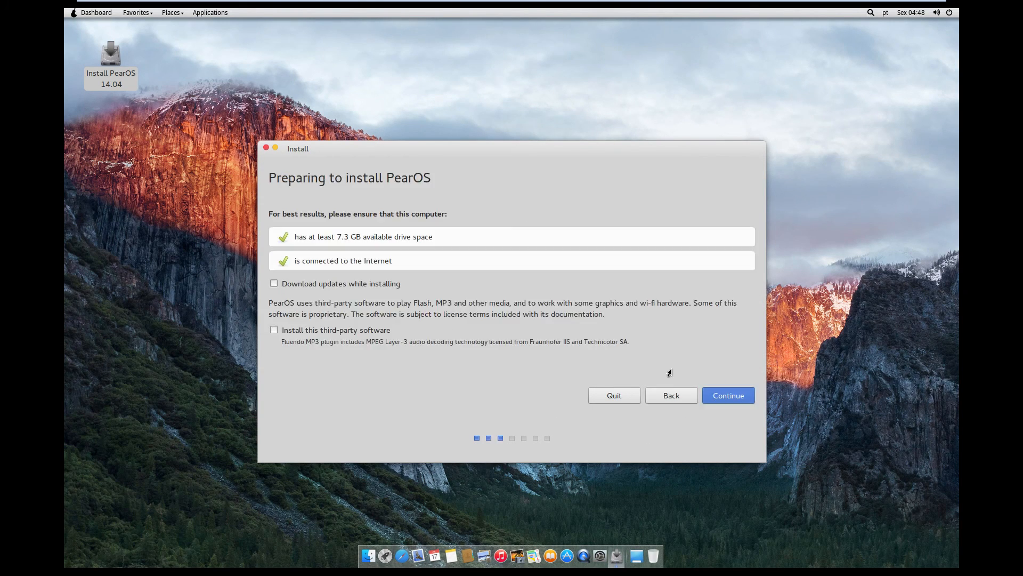
mouse_move(774, 429)
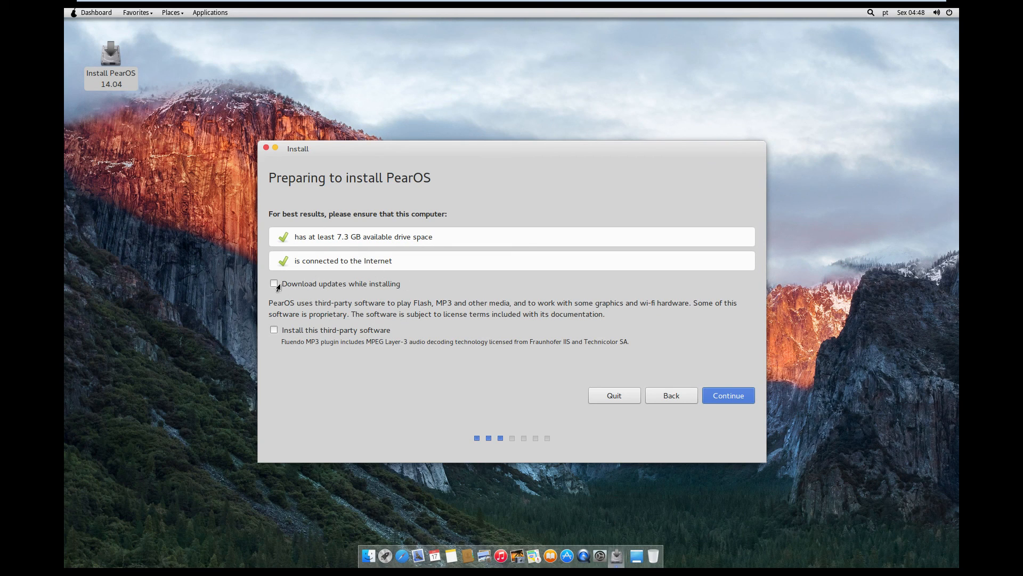
left_click(728, 394)
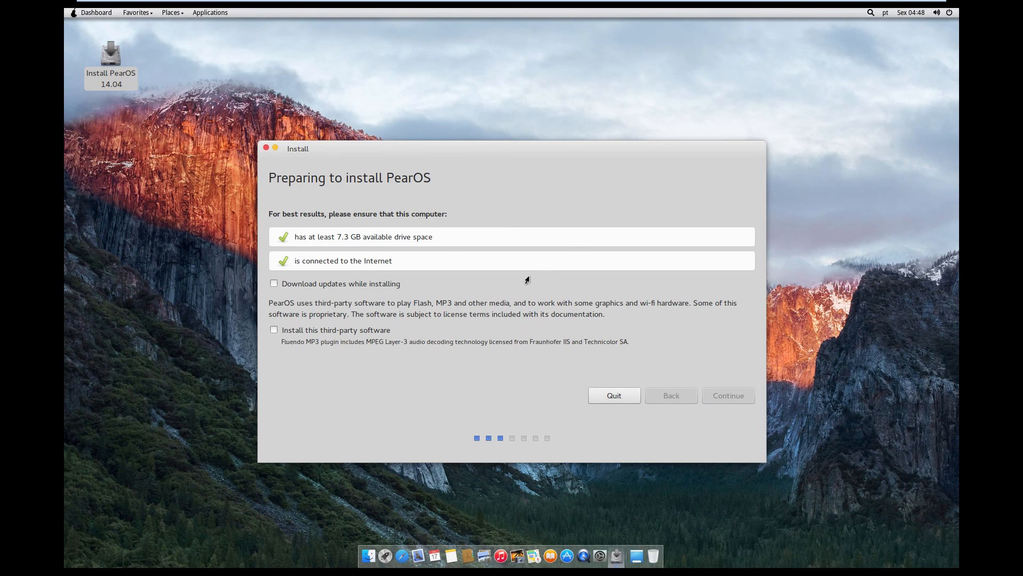
Keep 'Erase disk and install PearOS', start Install Now, and confirm writing the partition changes.
left_click(728, 395)
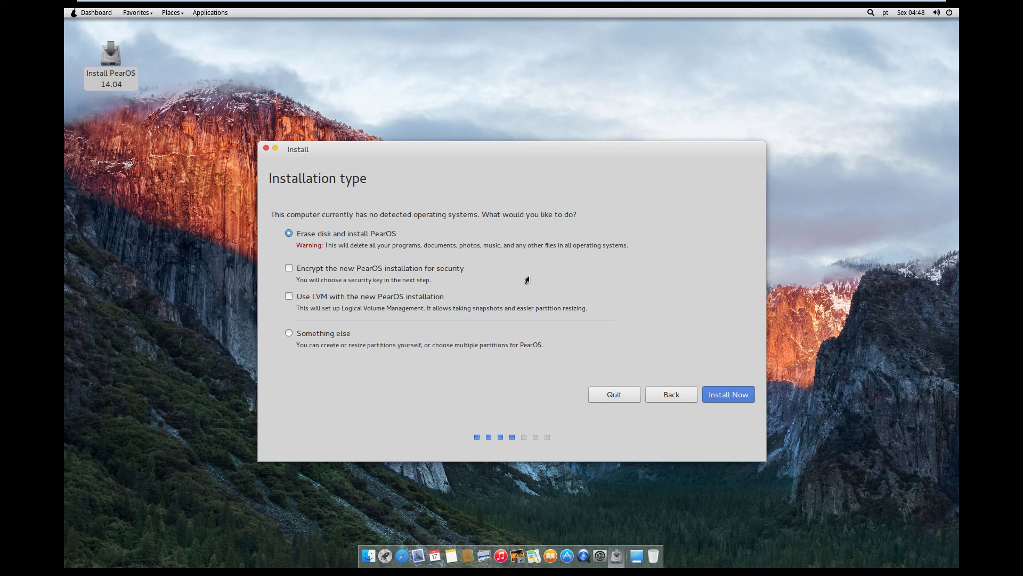
left_click(728, 394)
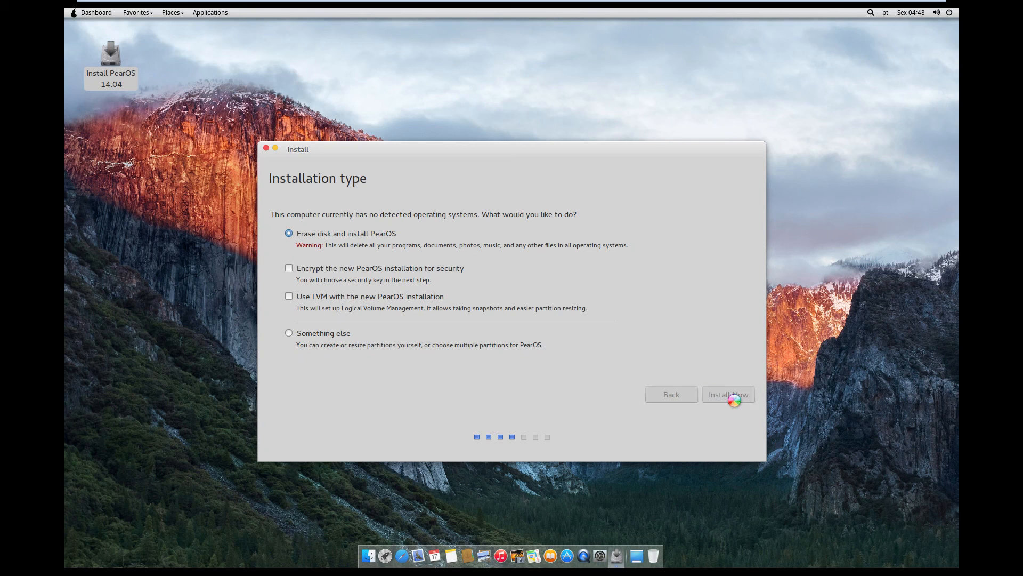
left_click(728, 394)
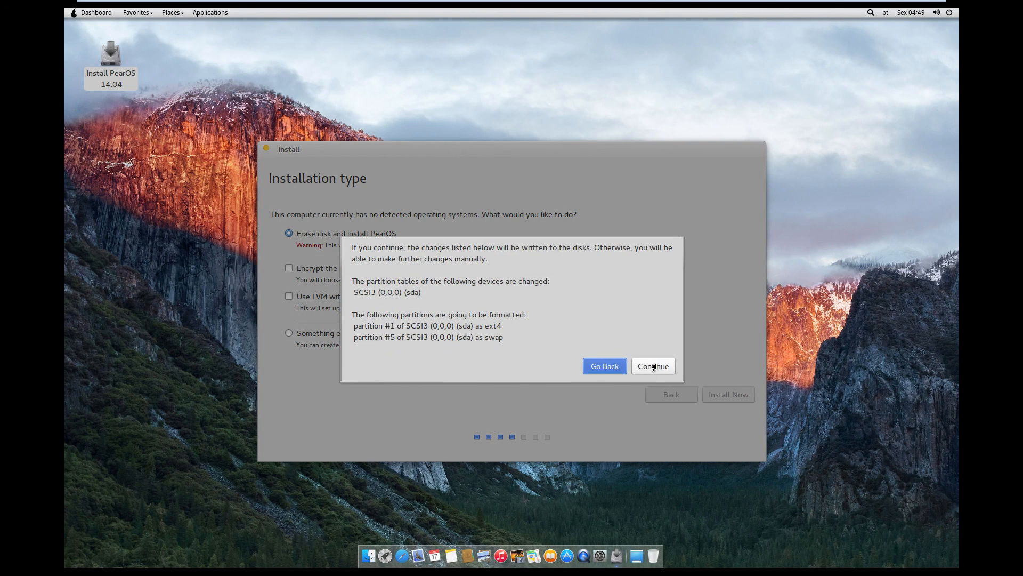
left_click(652, 366)
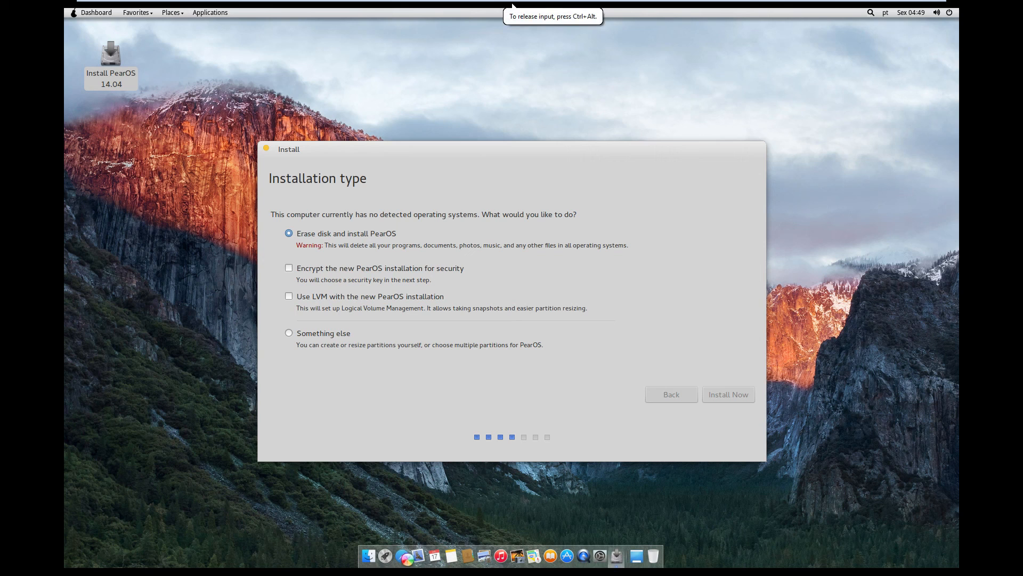
mouse_move(257, 107)
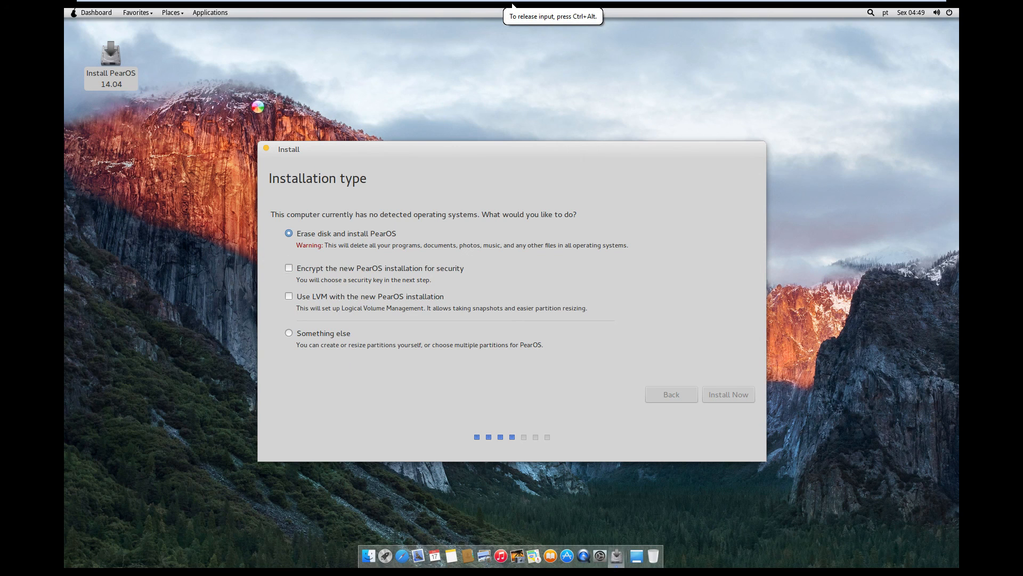
mouse_move(569, 290)
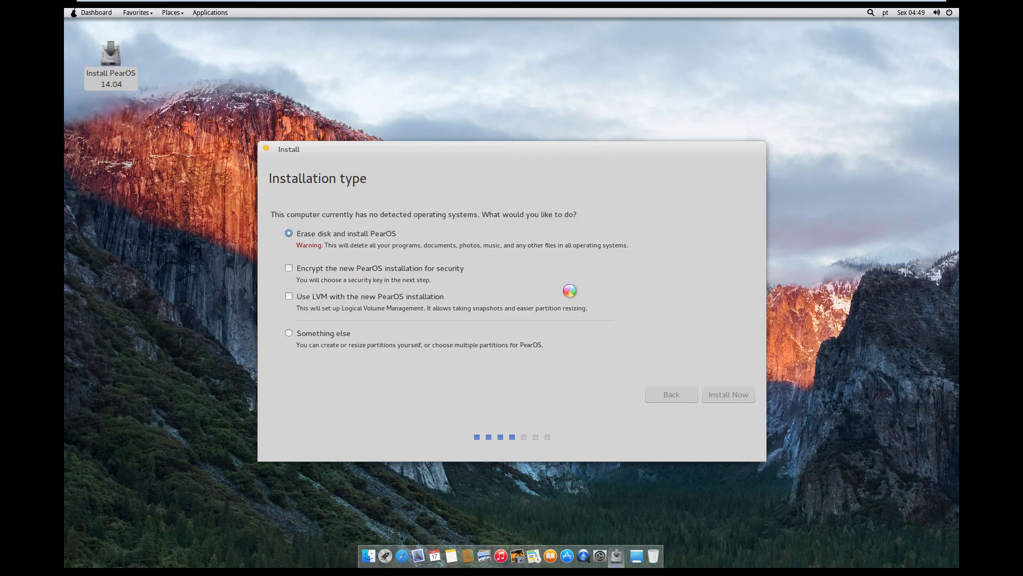
Set the time zone to Sydney and accept the English (US) keyboard layout.
left_click(729, 395)
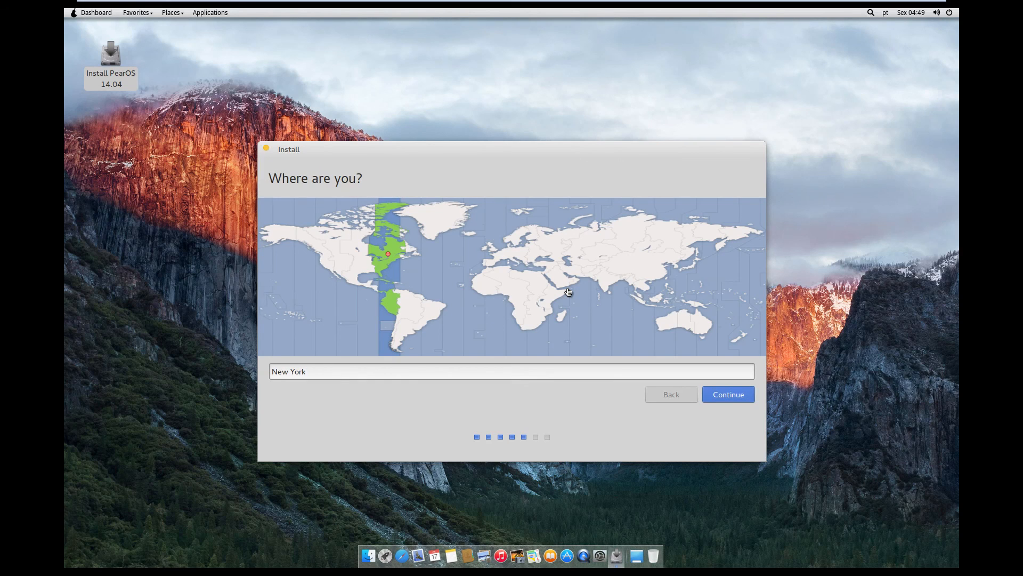
mouse_move(710, 332)
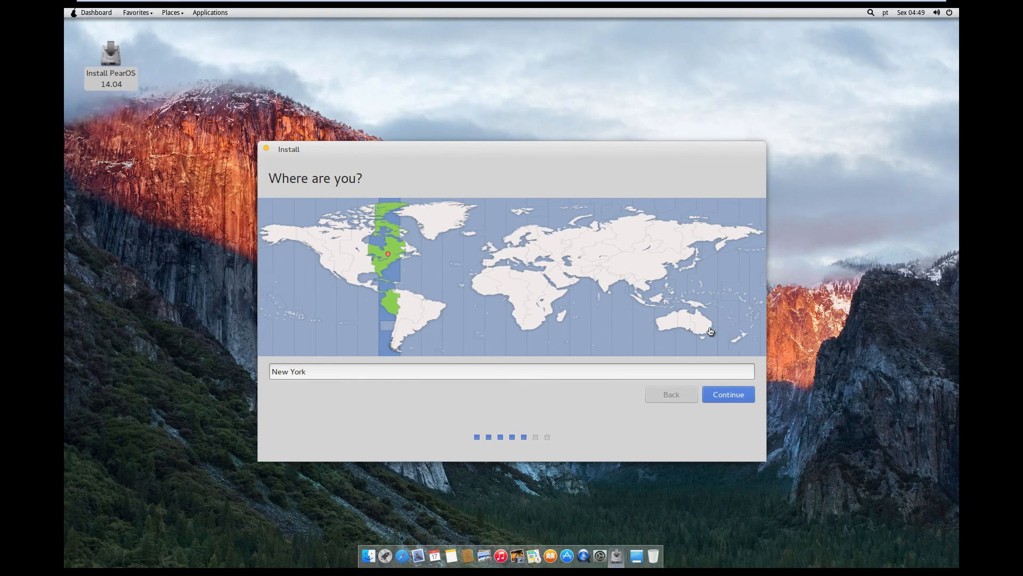
left_click(704, 324)
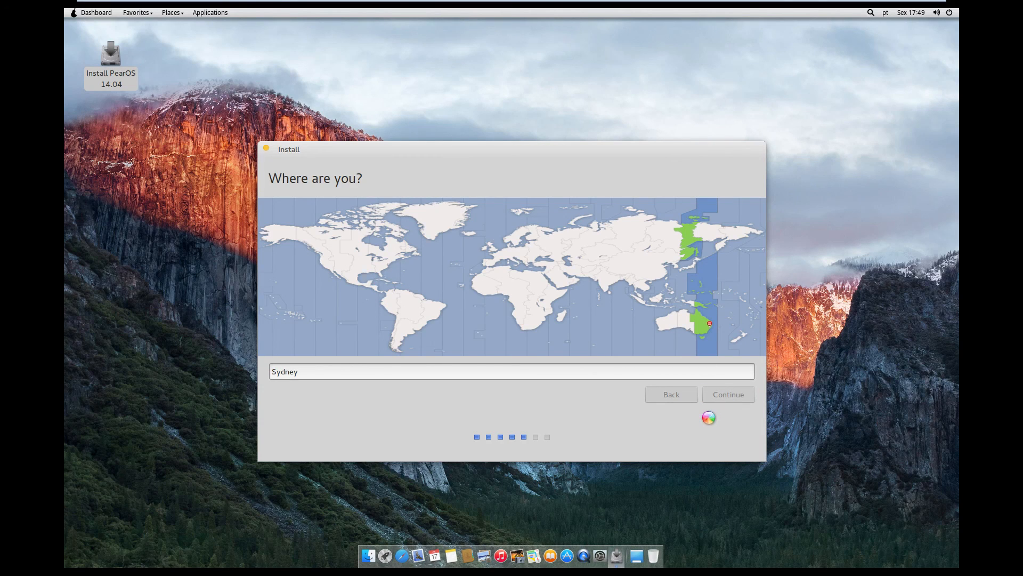
left_click(728, 394)
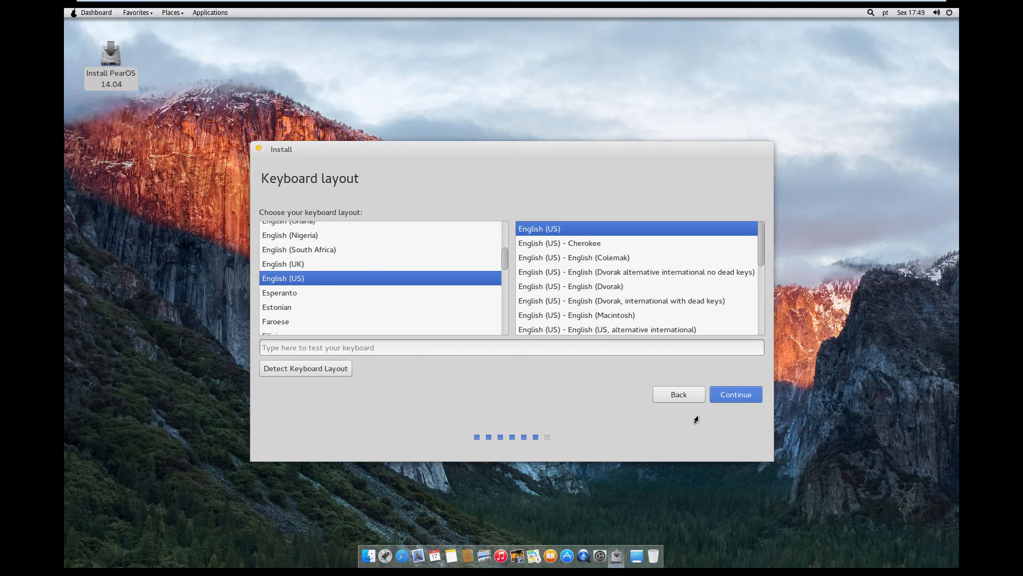
left_click(735, 393)
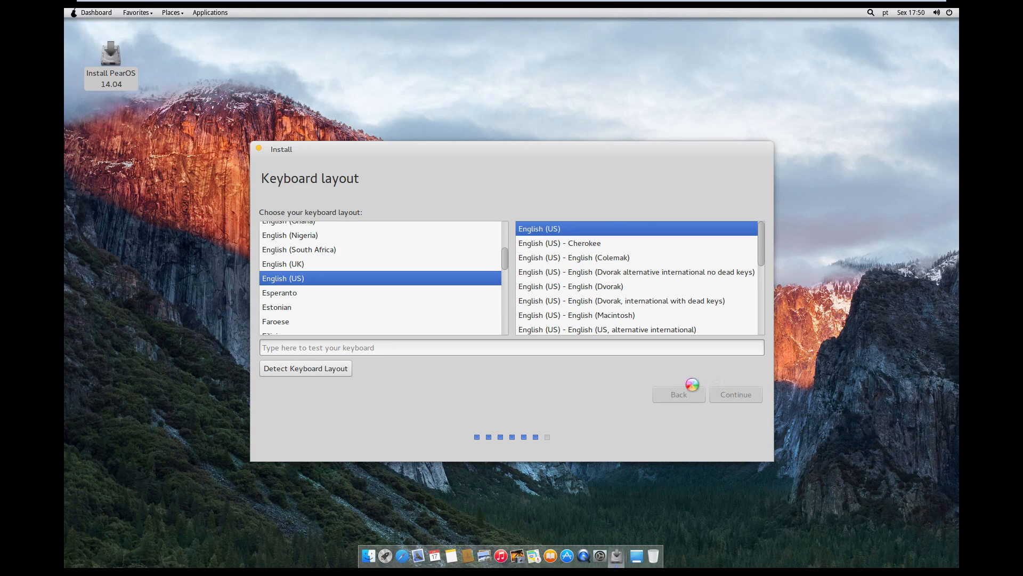
Enter name 'James Pen', username 'jame', the password, and choose 'Log in automatically'.
left_click(734, 395)
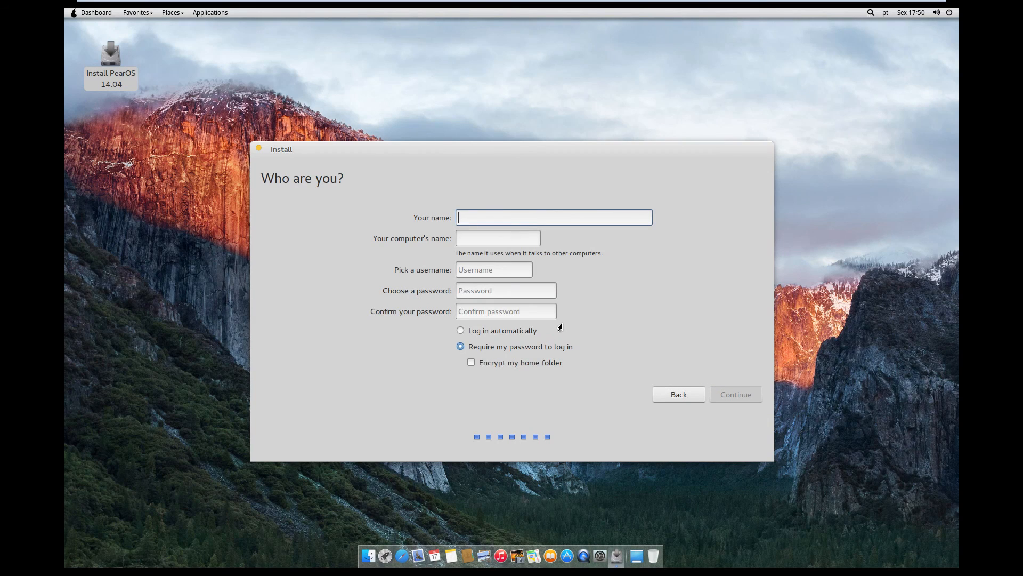
type("James")
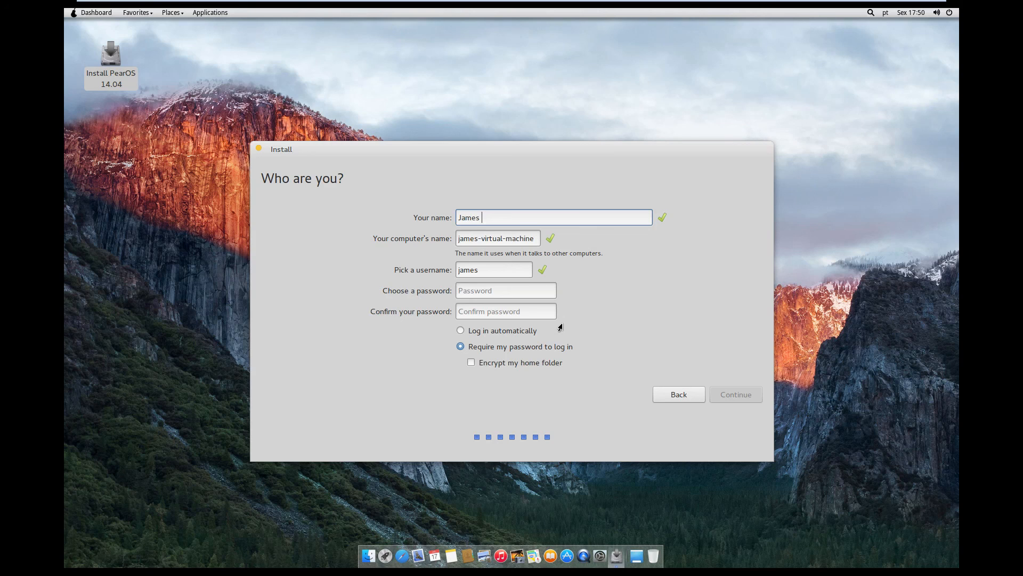
type("Penhey")
left_click(498, 238)
type("James-PearOS9")
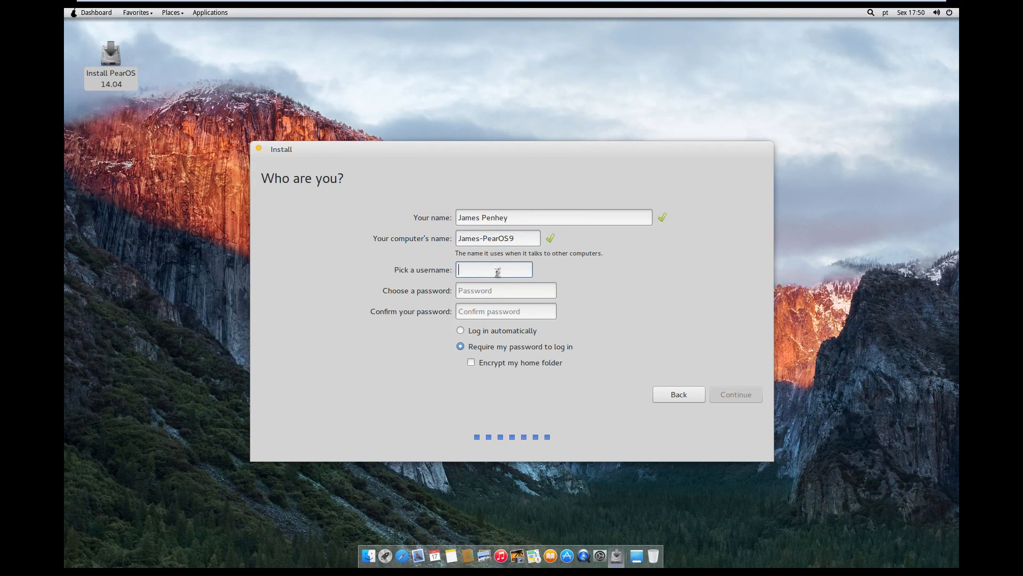
type("jame")
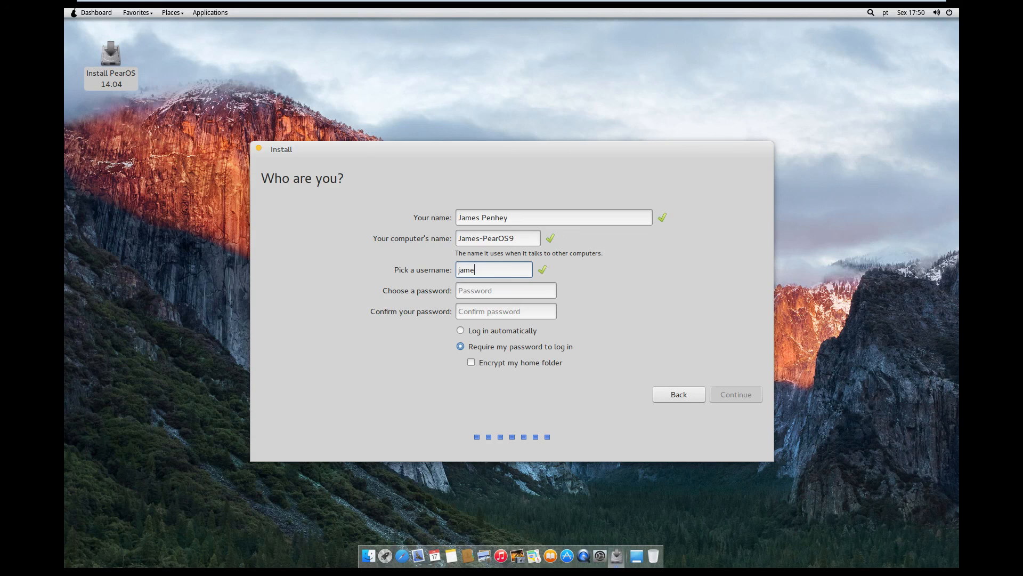
left_click(505, 290)
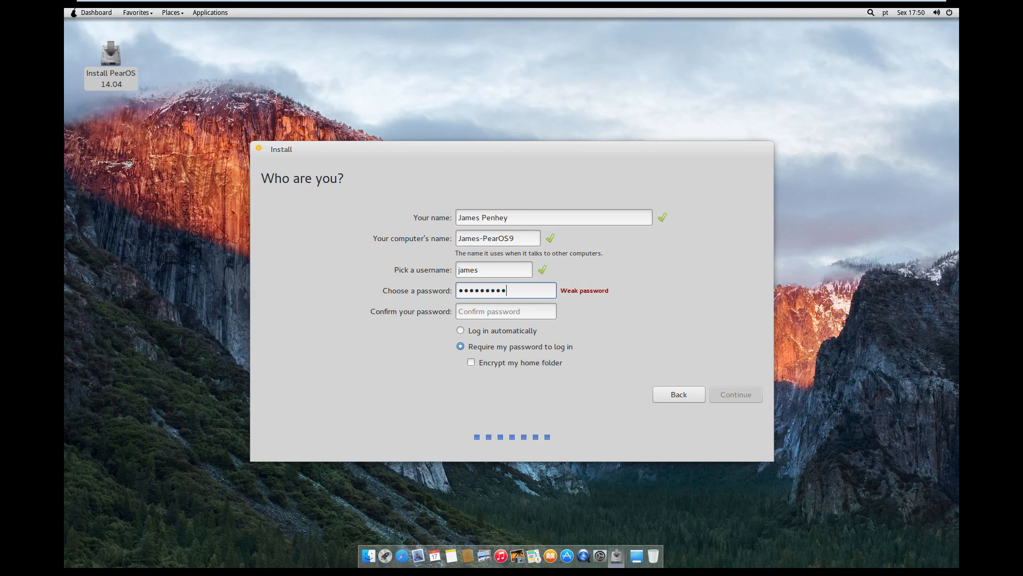
type("••••")
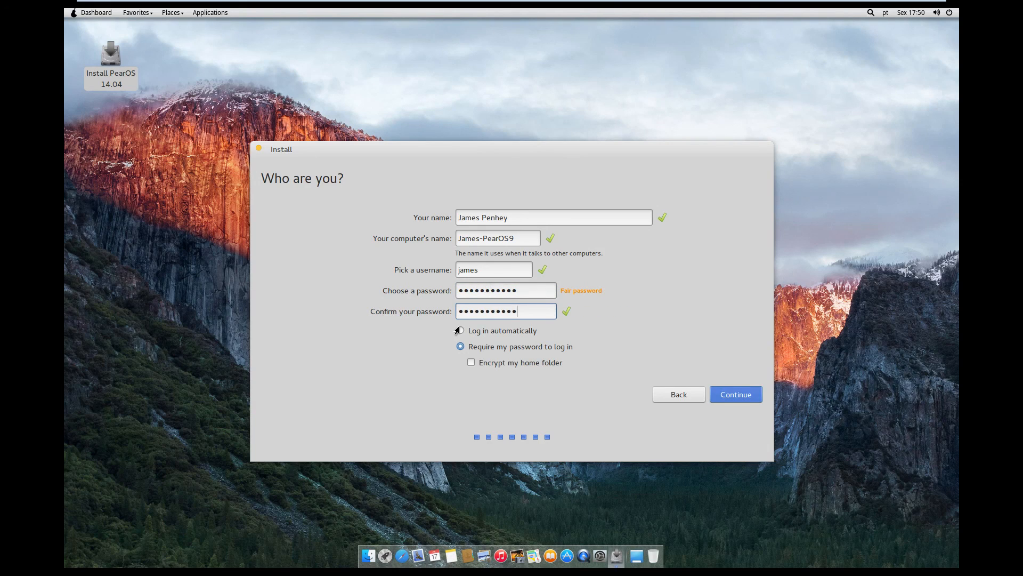
left_click(461, 330)
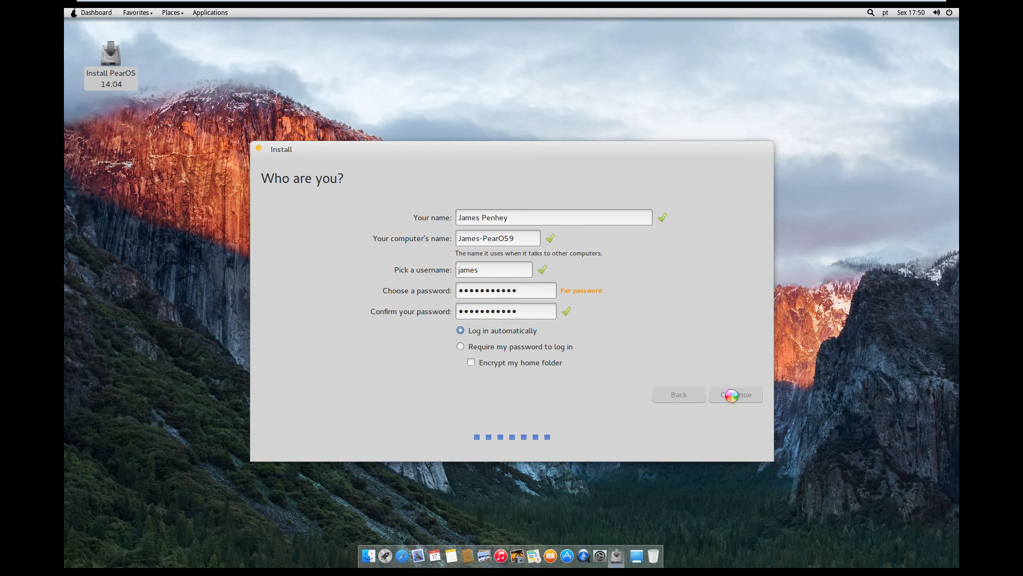
left_click(736, 394)
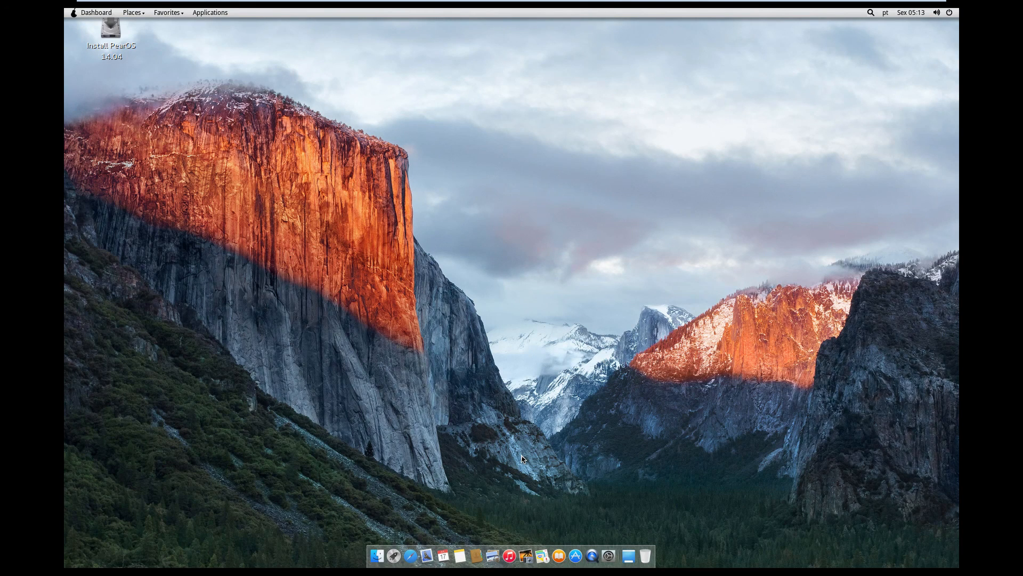
mouse_move(583, 359)
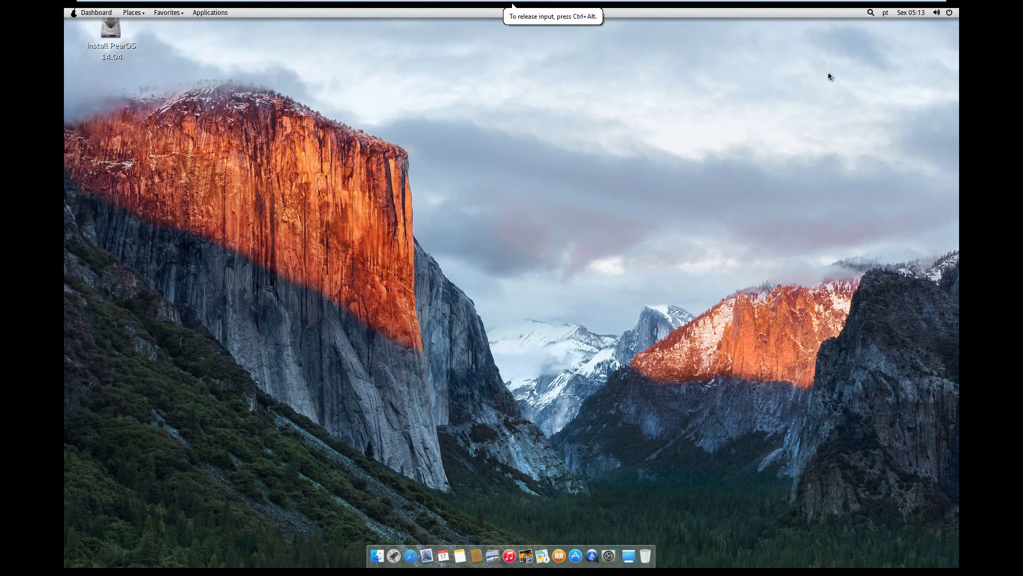
mouse_move(511, 6)
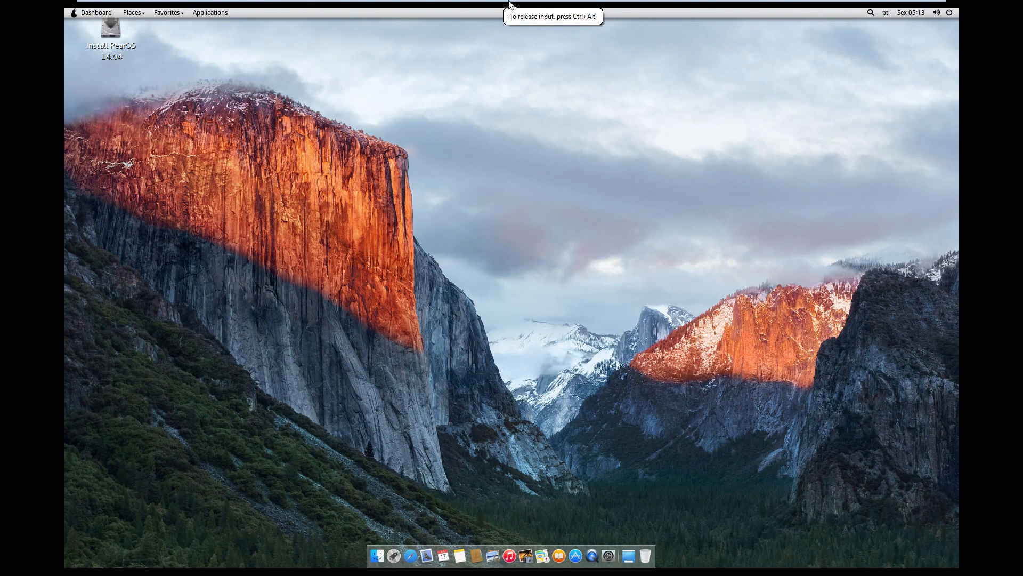
mouse_move(528, 271)
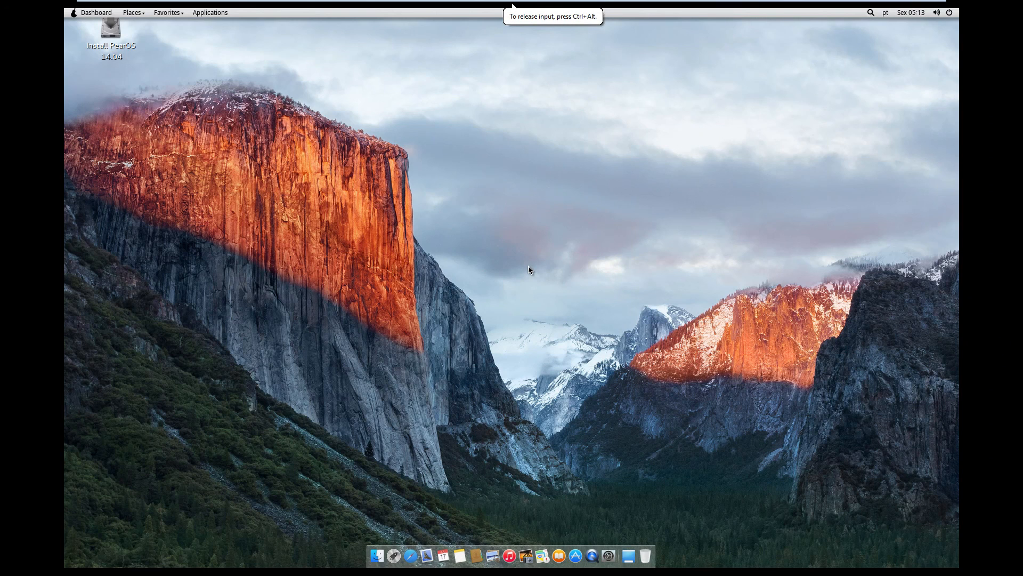
mouse_move(615, 227)
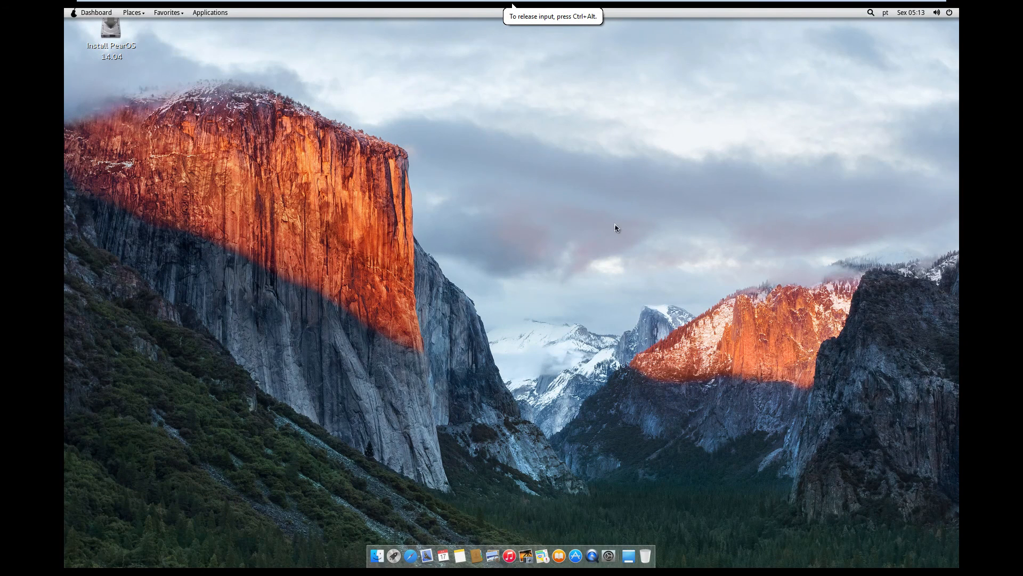
Switch the keyboard layout from the top-bar 'pt' indicator to English (US).
left_click(885, 13)
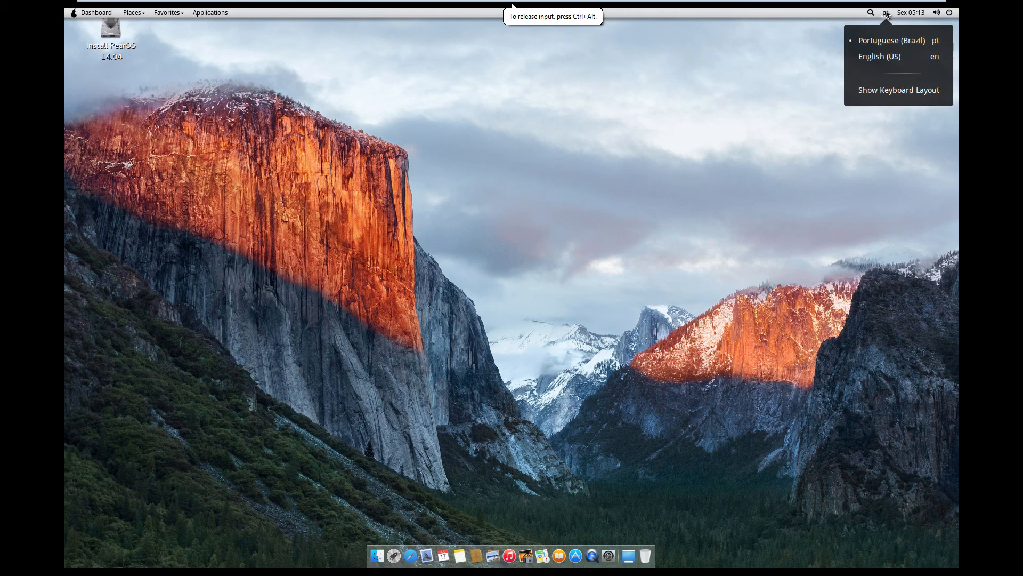
left_click(879, 56)
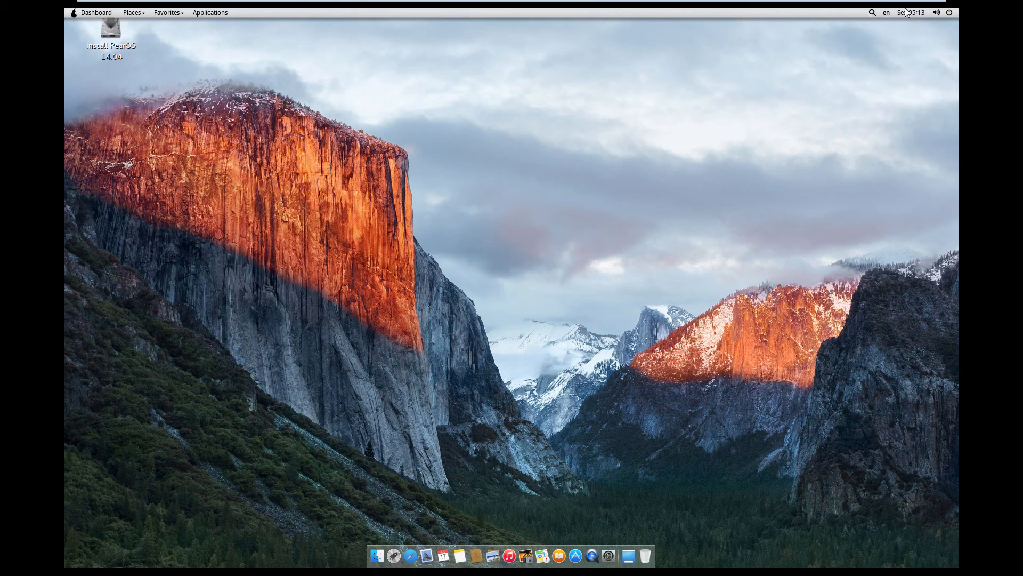
left_click(912, 12)
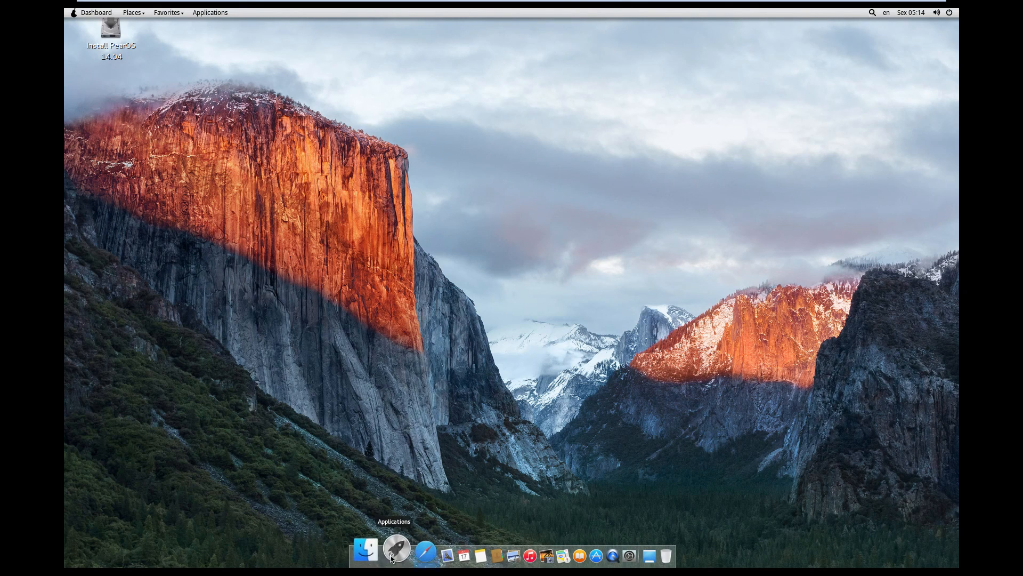
left_click(425, 555)
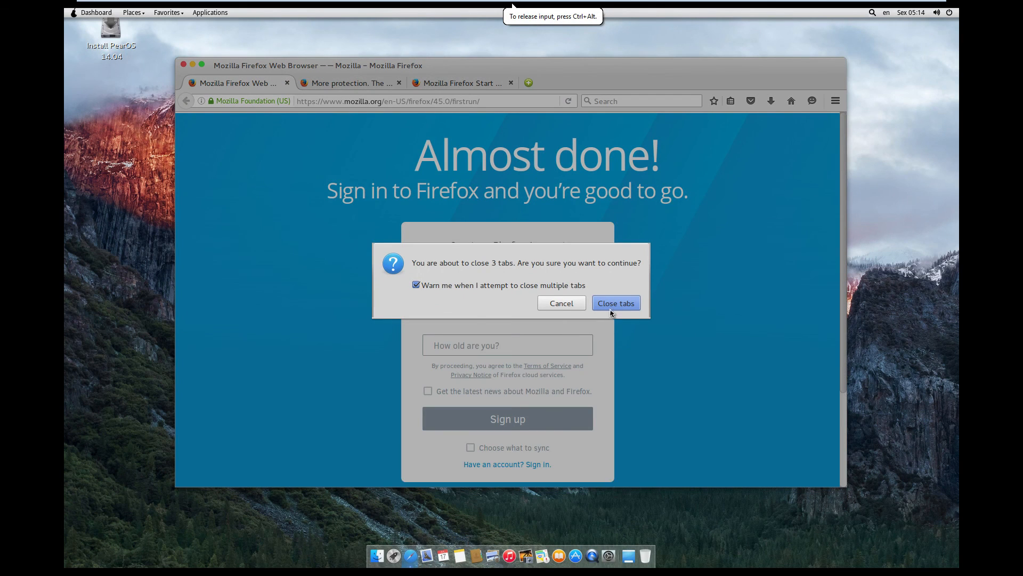
left_click(615, 302)
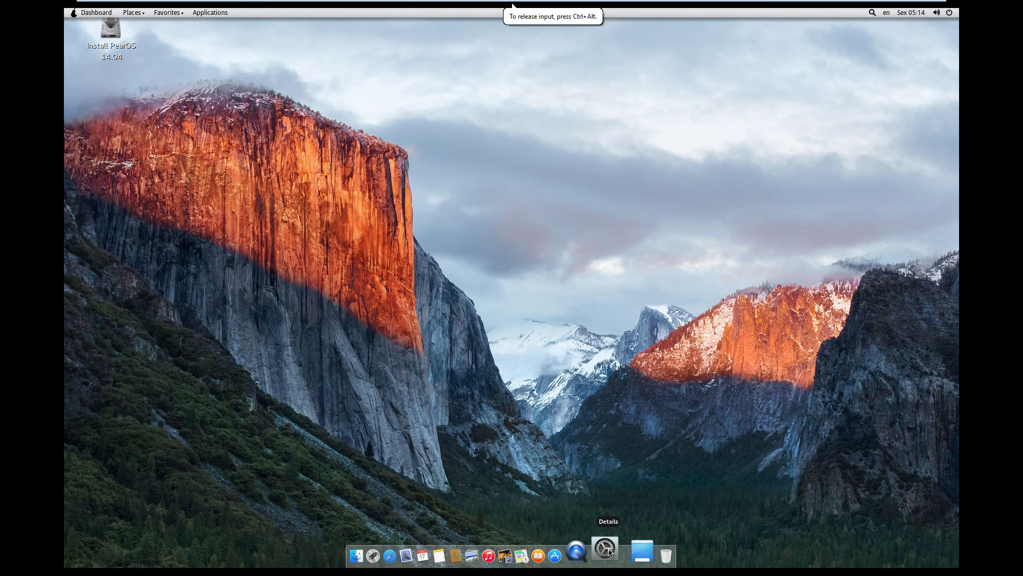
left_click(605, 555)
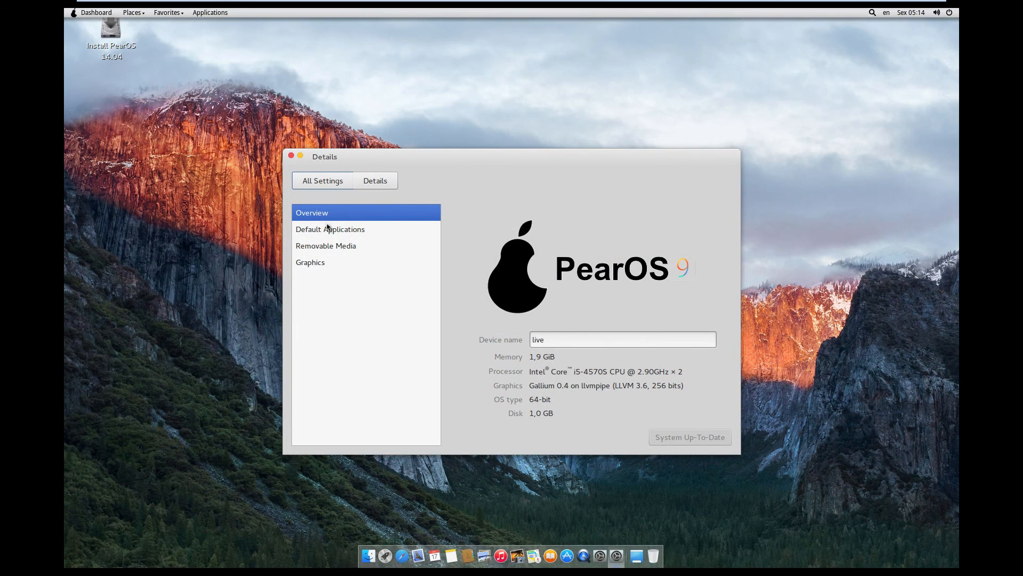
left_click(322, 181)
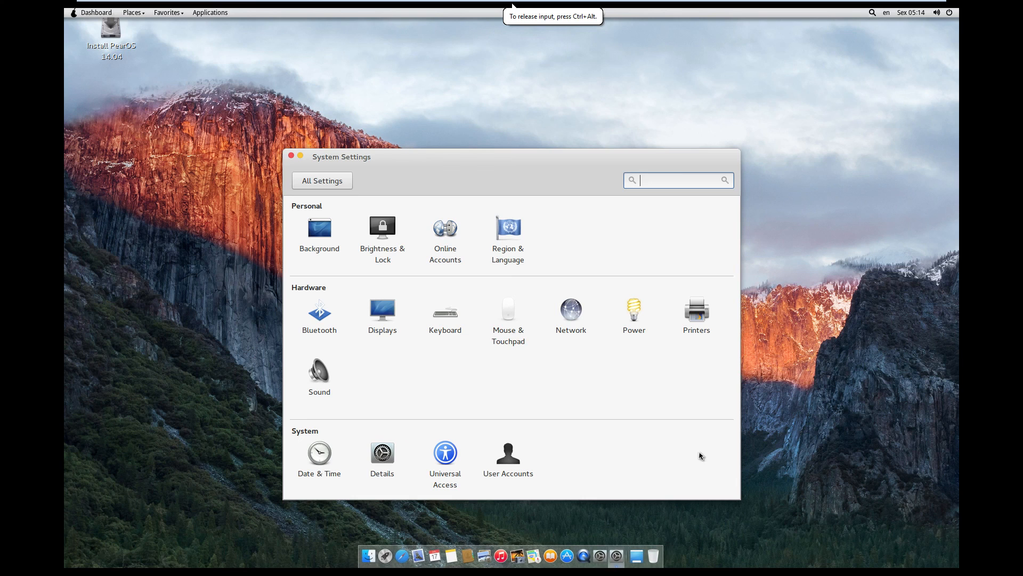
mouse_move(326, 233)
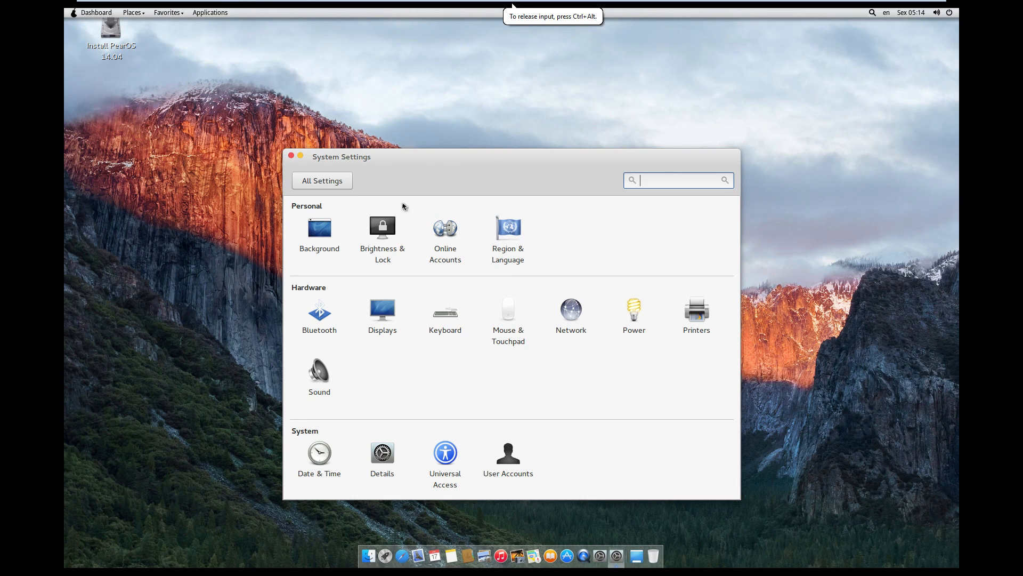
mouse_move(319, 376)
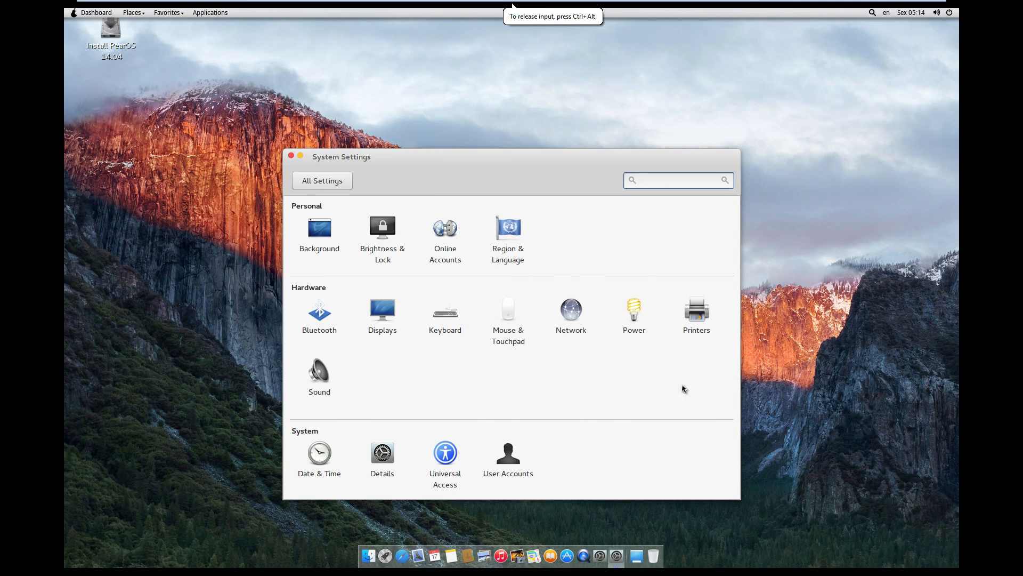
left_click(292, 156)
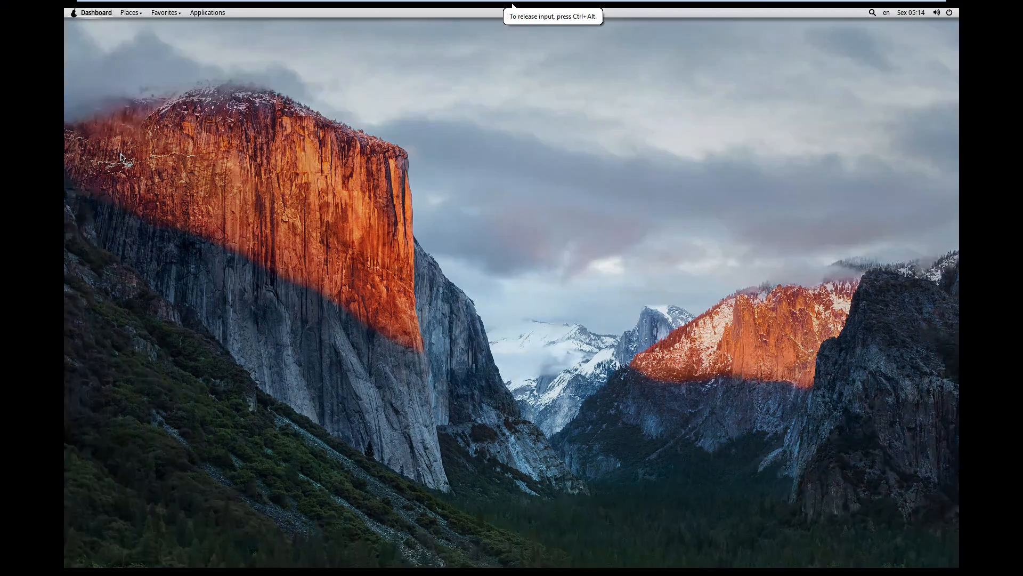
left_click(96, 12)
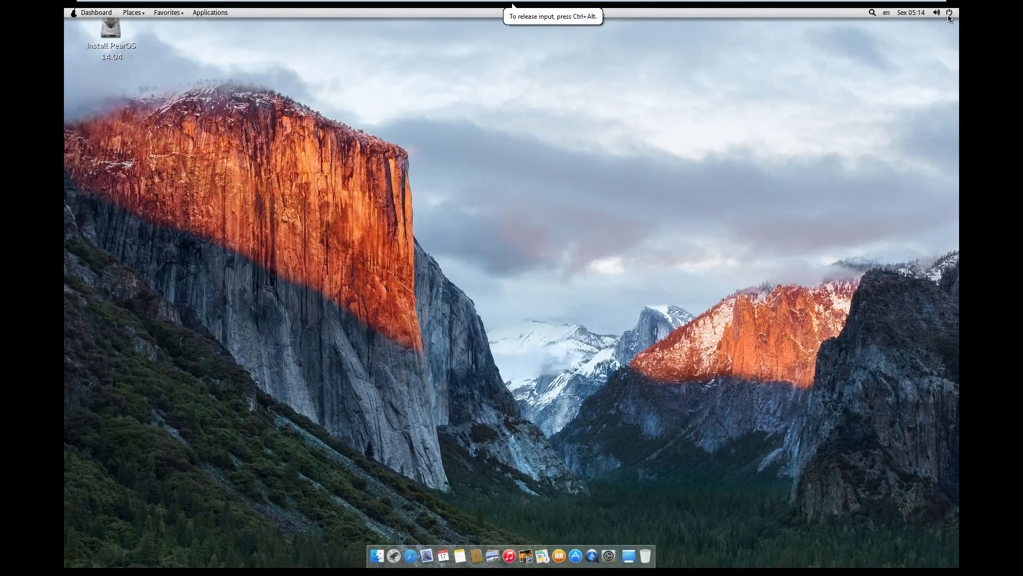
left_click(948, 12)
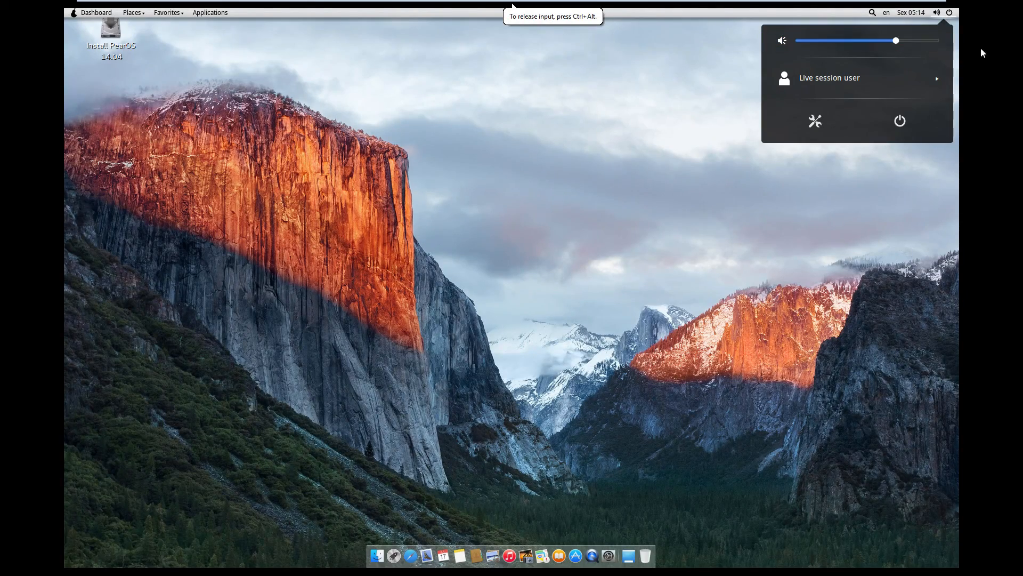
left_click(403, 555)
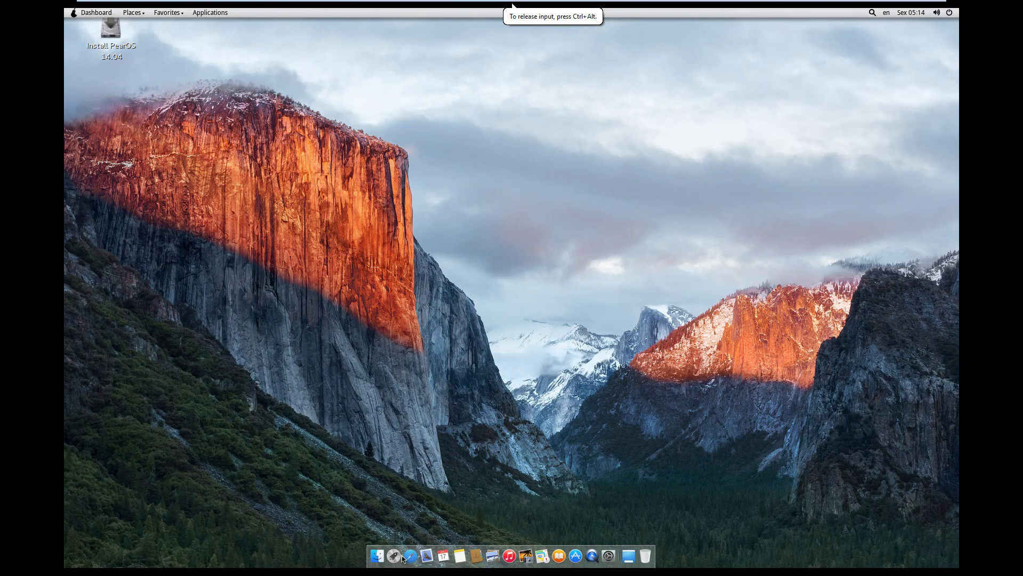
mouse_move(645, 555)
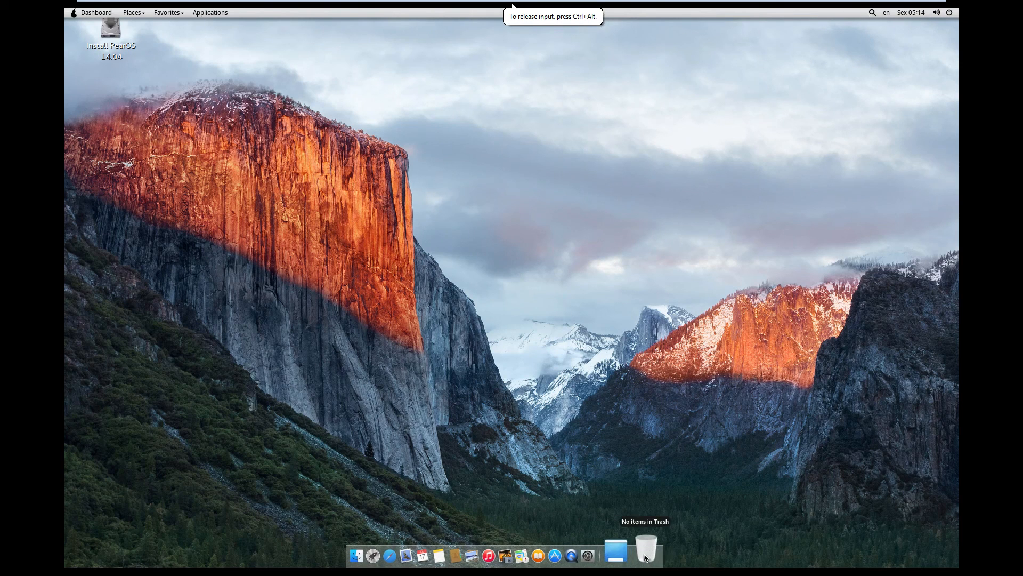